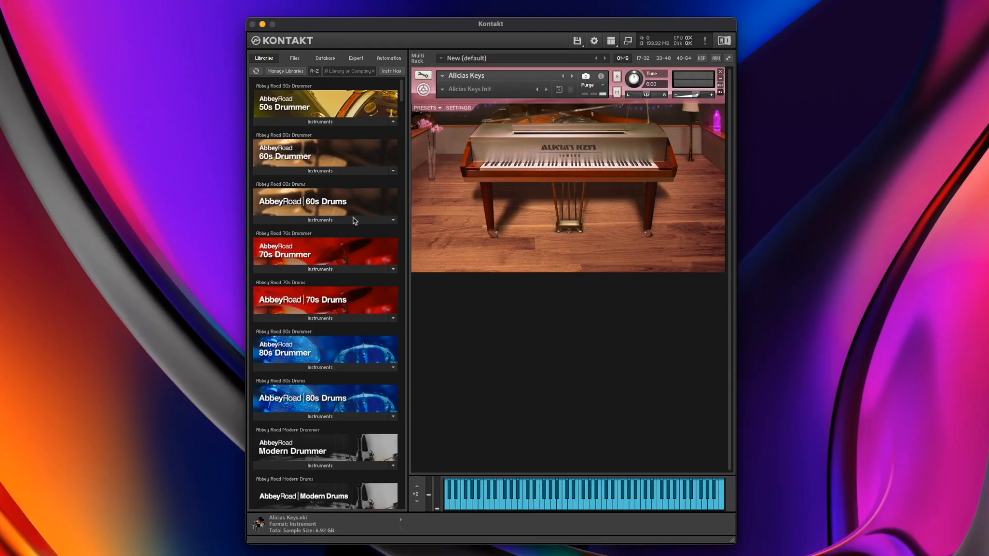
pyautogui.moveTo(358, 389)
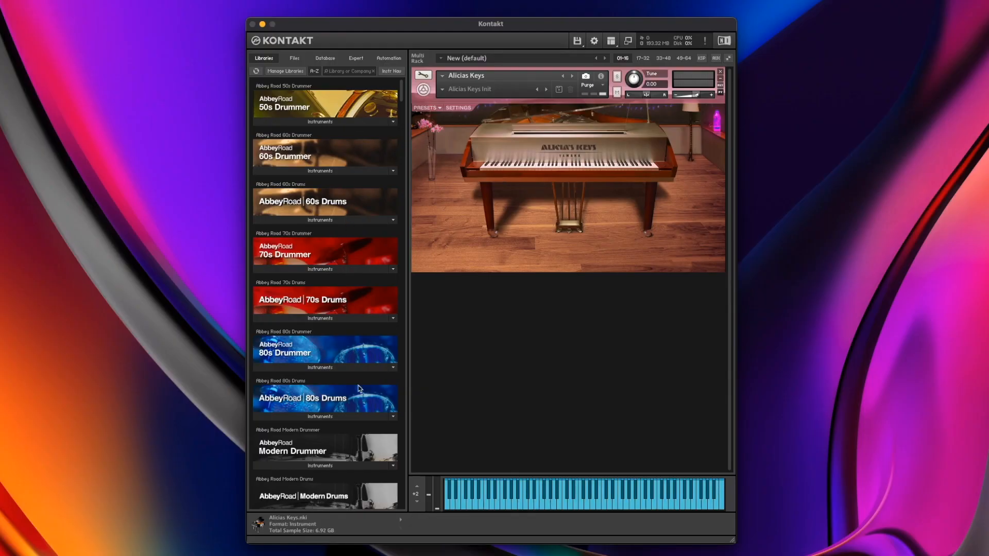
pyautogui.moveTo(314, 70)
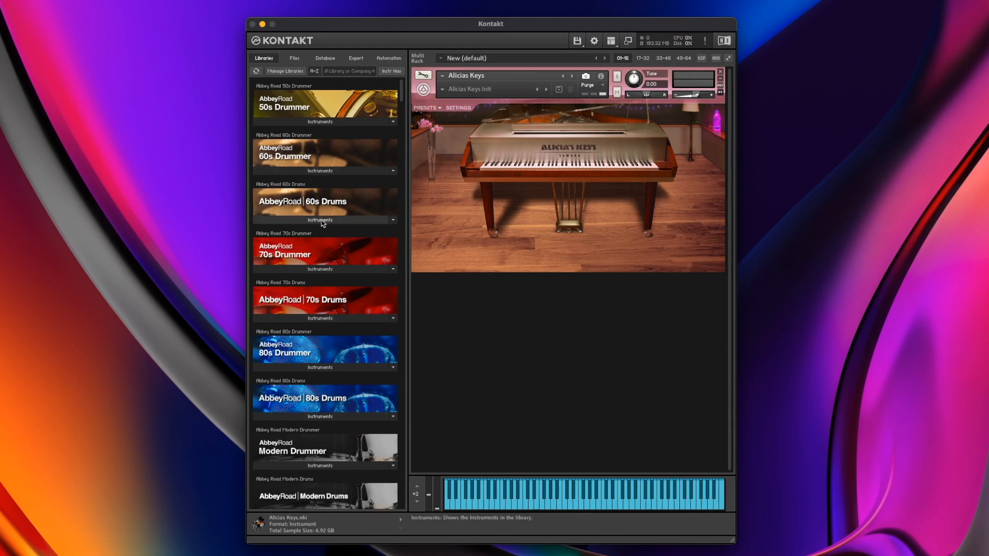
pyautogui.scroll(-3)
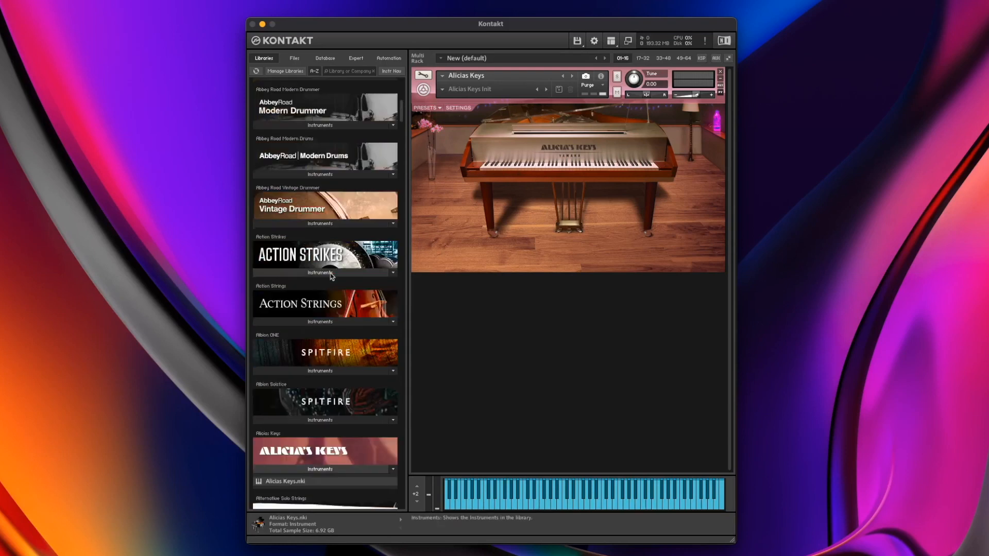
pyautogui.scroll(-3)
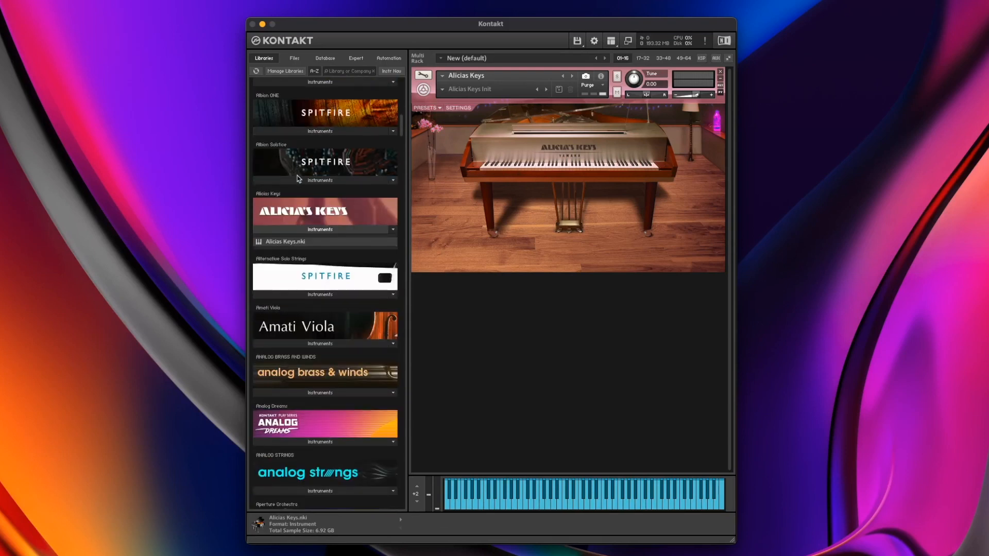
pyautogui.moveTo(287, 331)
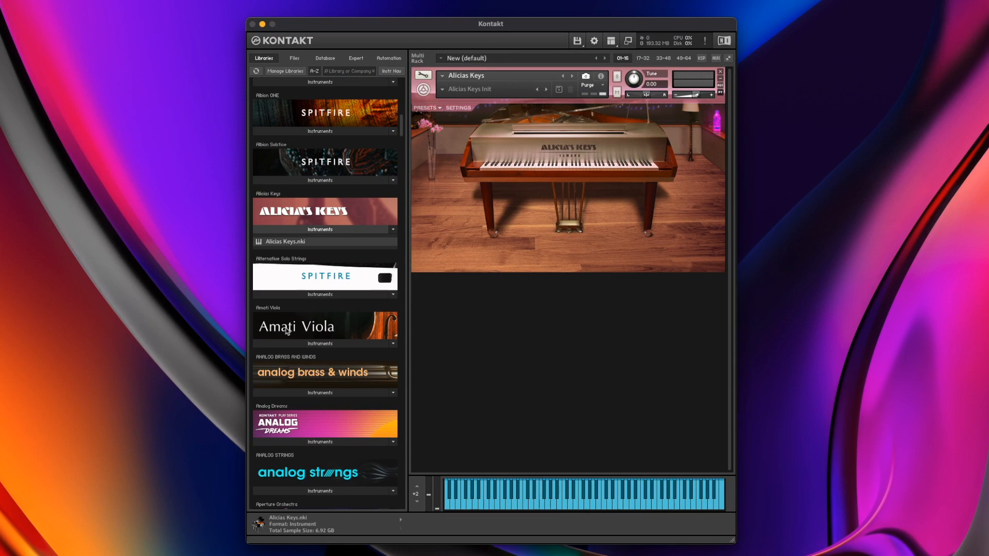
pyautogui.moveTo(321, 393)
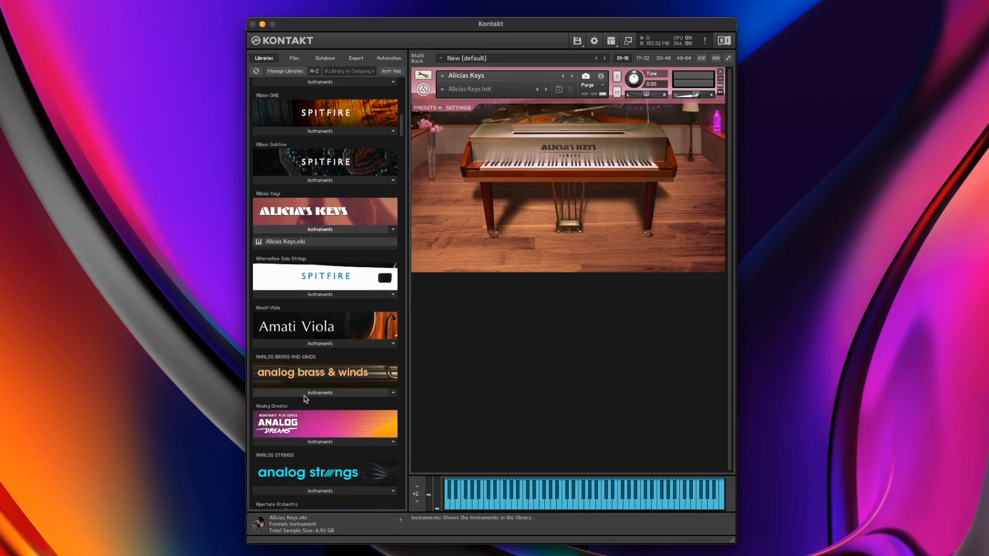
pyautogui.scroll(-3)
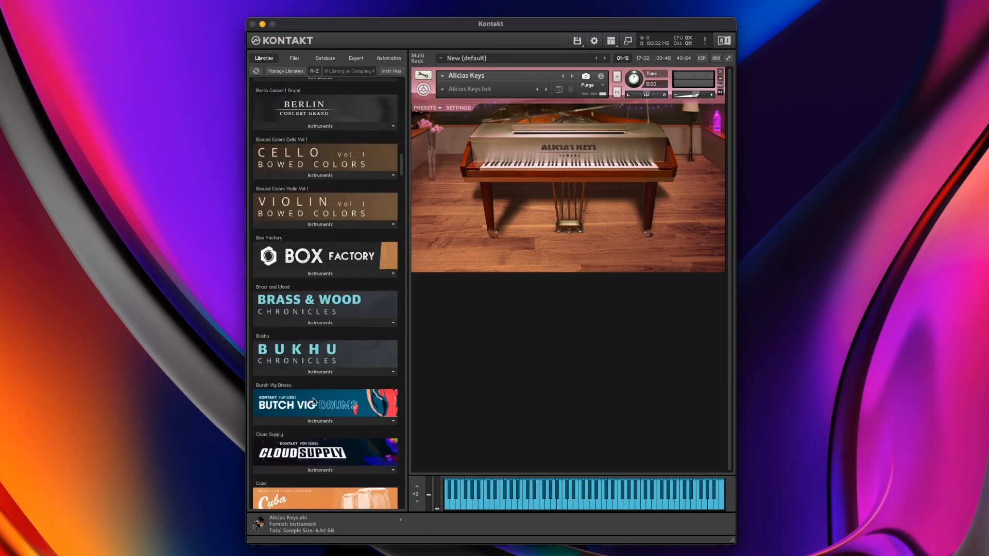